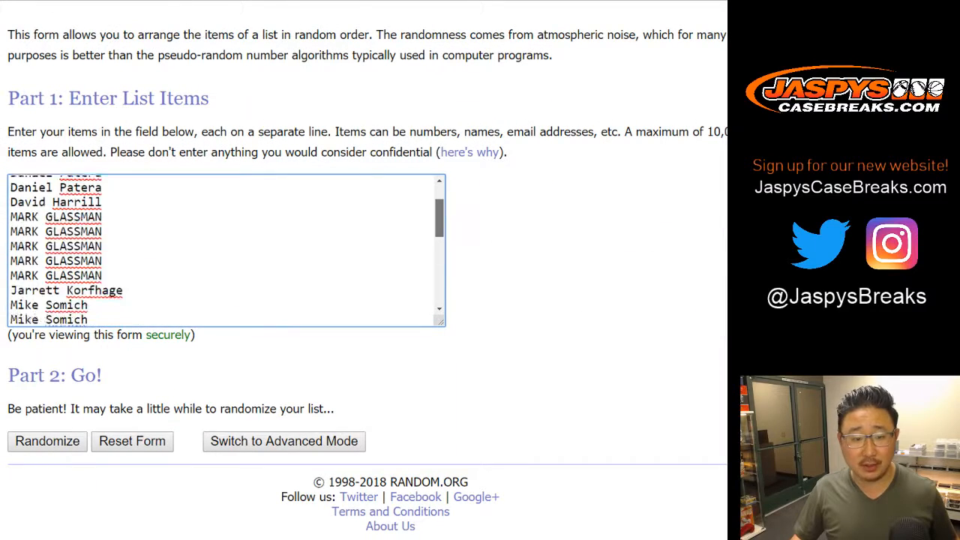
Scroll up to view the two rolled dice showing 3 and 1.
scroll("up", 3)
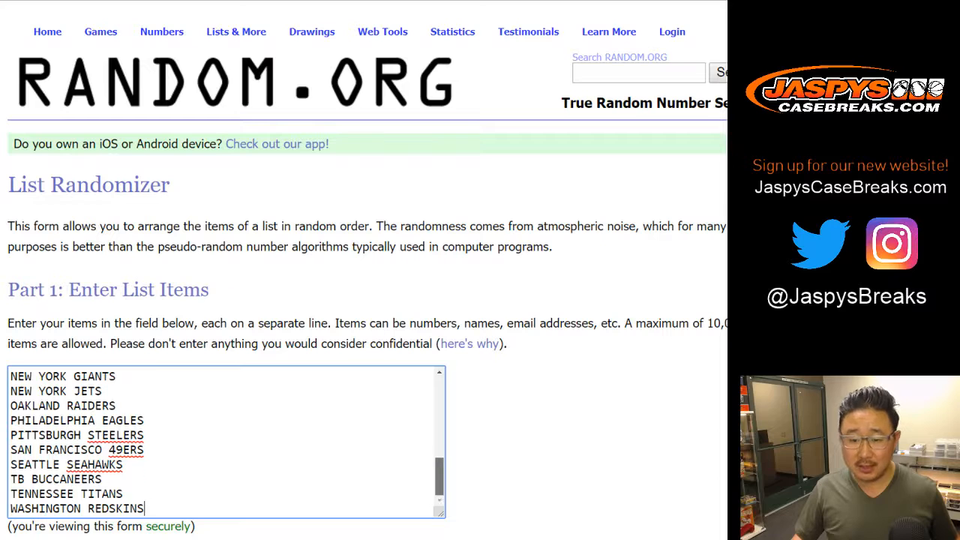
scroll("up", 3)
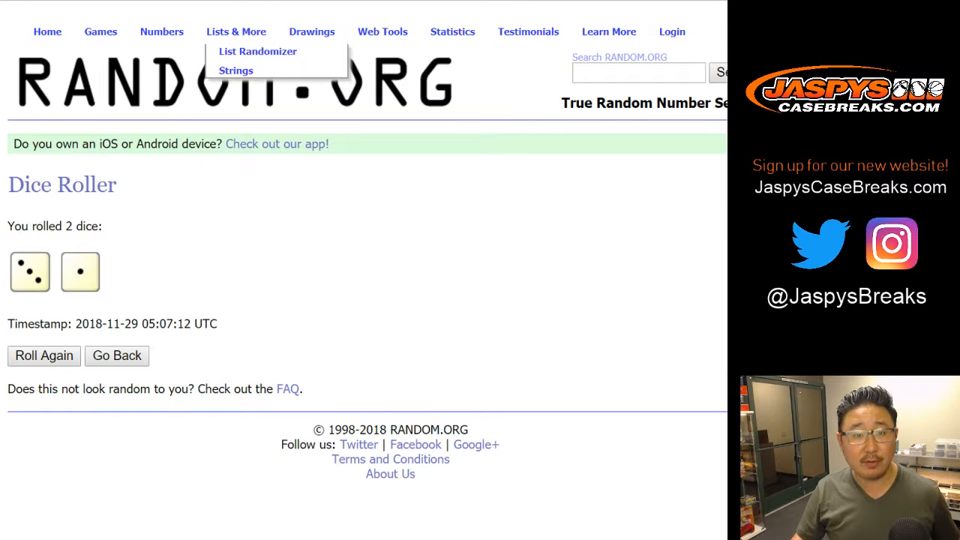
Shuffle the 32 participant names in the List Randomizer.
left_click(257, 50)
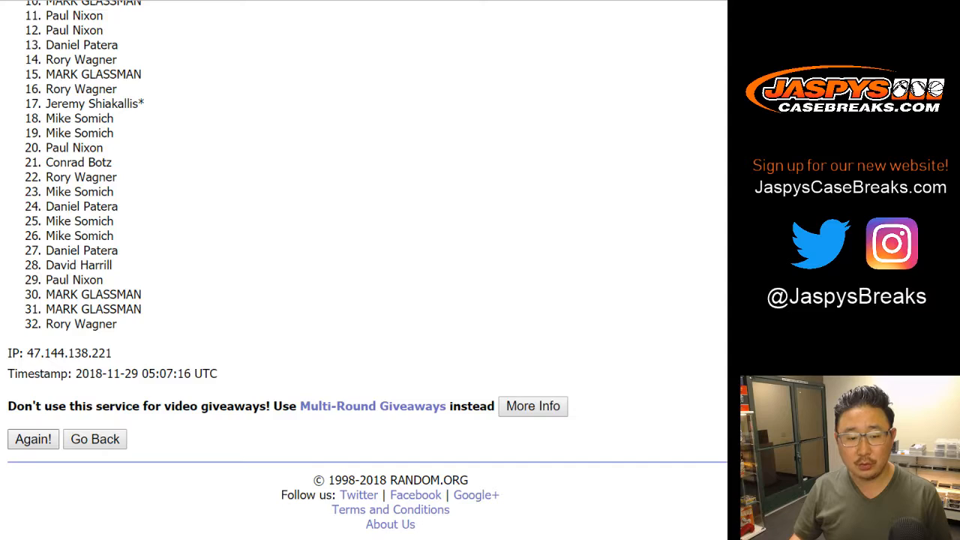
left_click(33, 439)
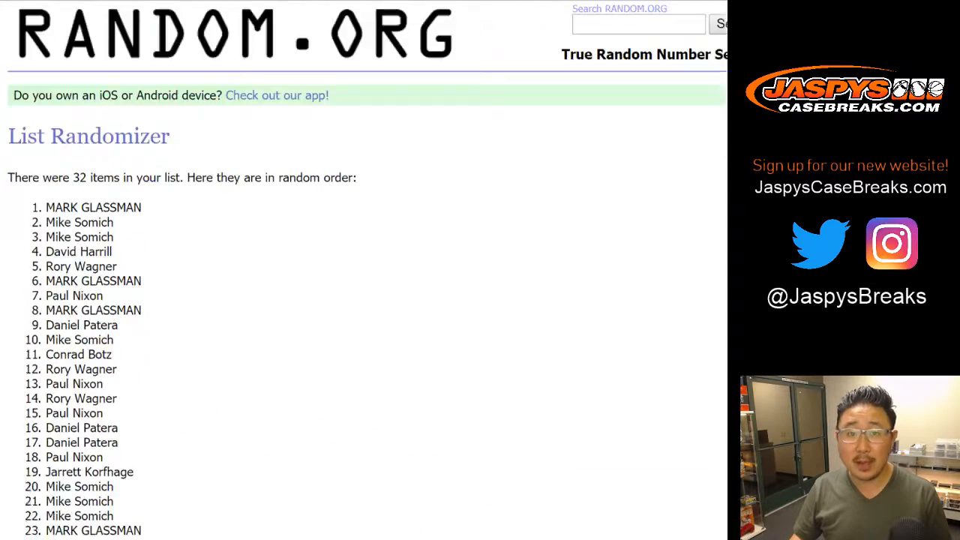
scroll("down", 3)
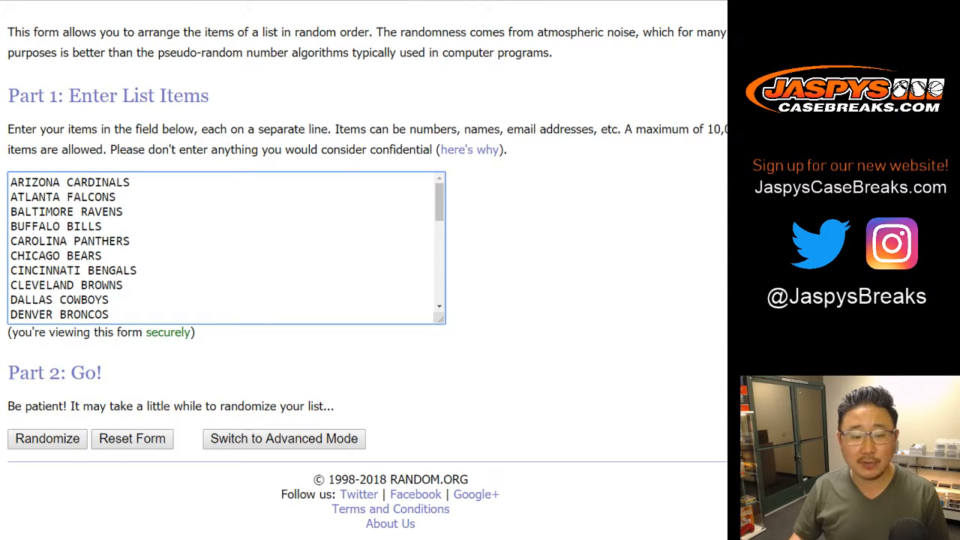
Randomize the team list four times, leaving SEATTLE SEAHAWKS first.
left_click(47, 439)
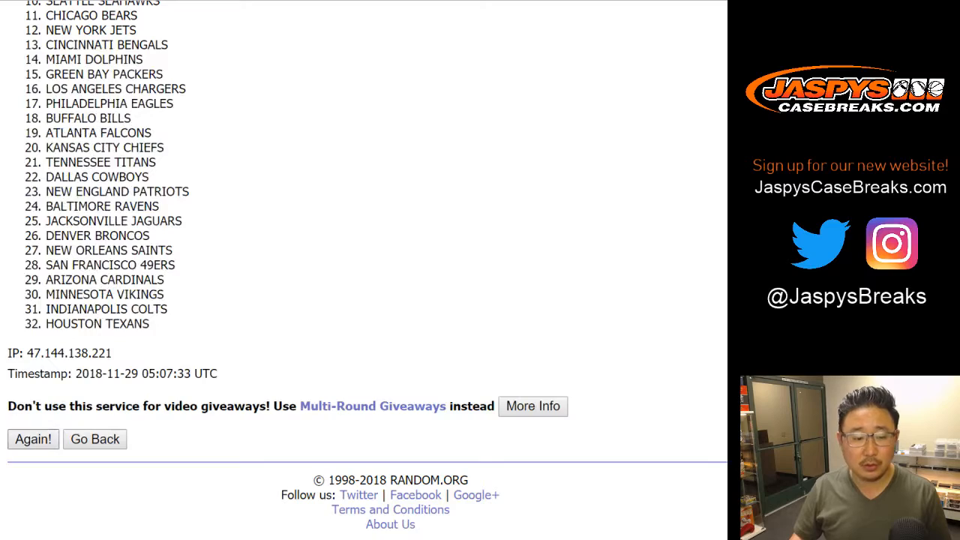
left_click(32, 438)
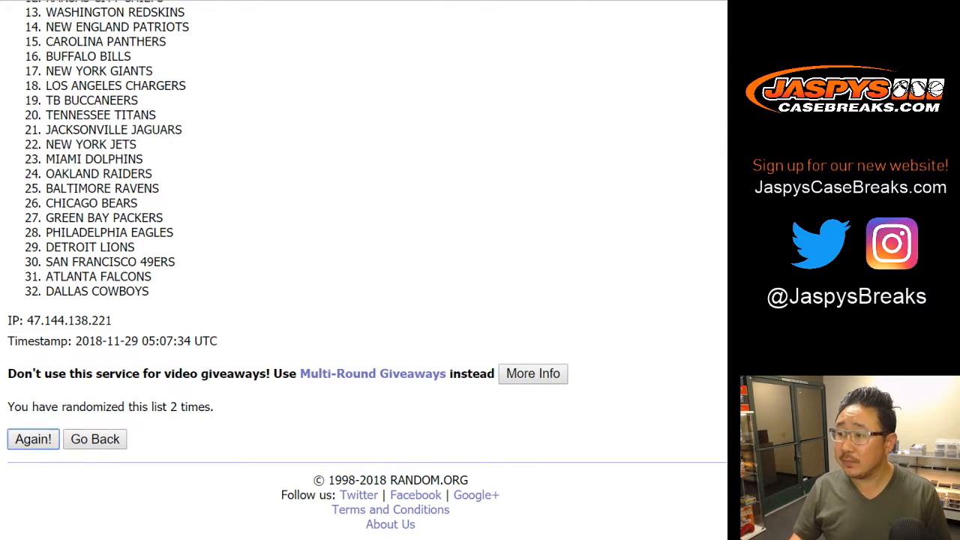
left_click(32, 439)
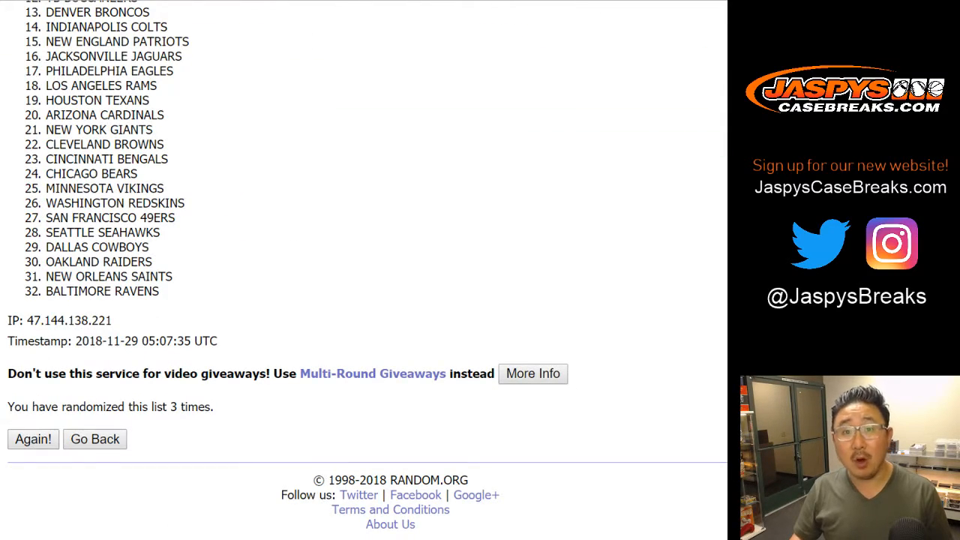
left_click(33, 439)
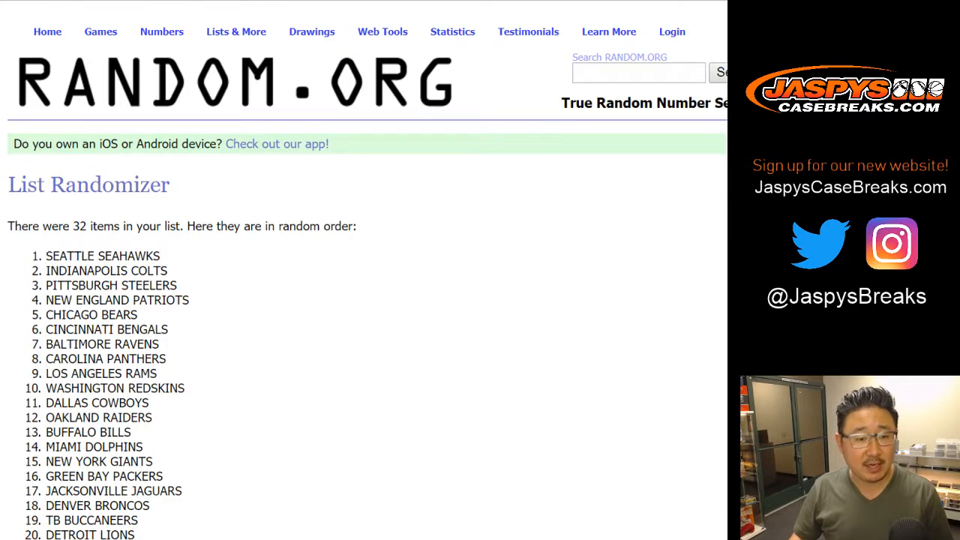
scroll("down", 3)
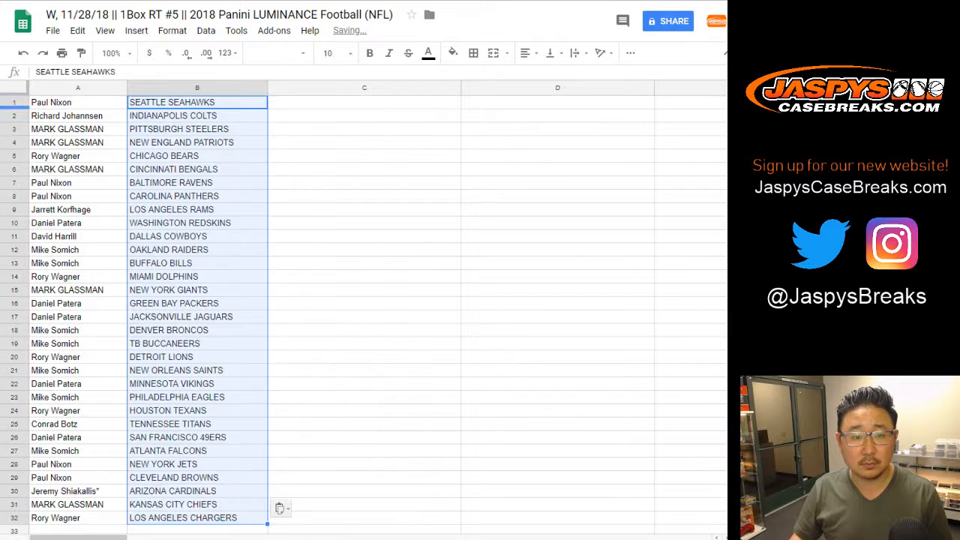
Set the sheet font to Helvetica Neue and check pairings in rows 3, 10, 11 and 13.
left_click(277, 52)
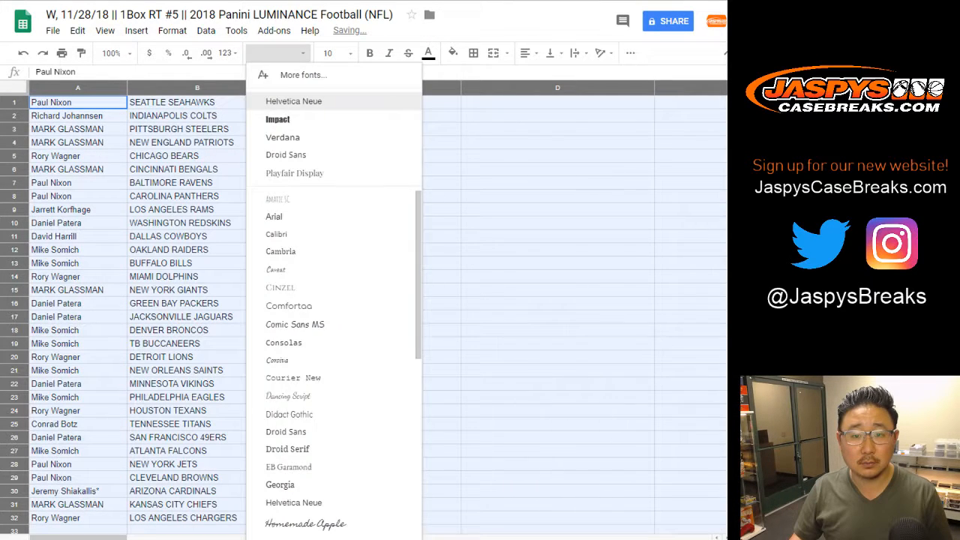
left_click(110, 53)
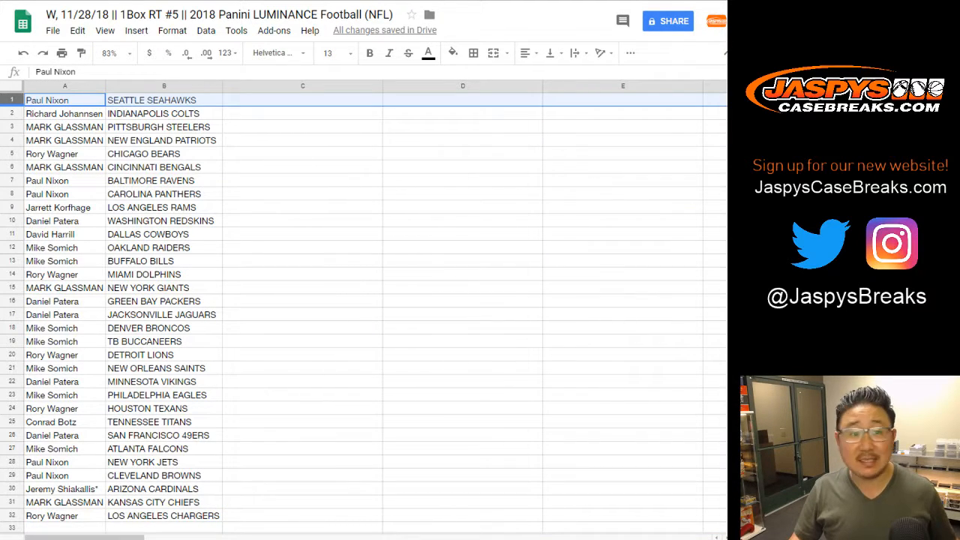
left_click(64, 126)
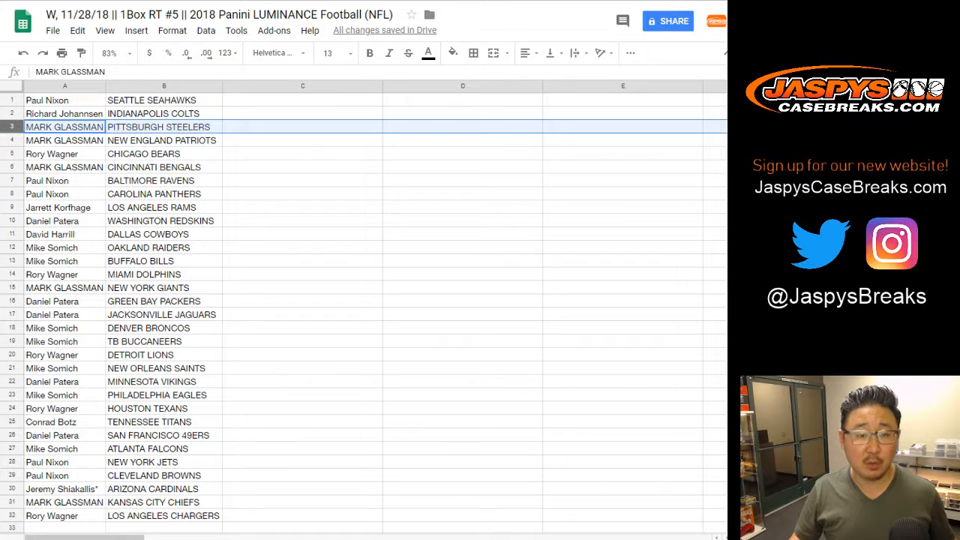
left_click(64, 166)
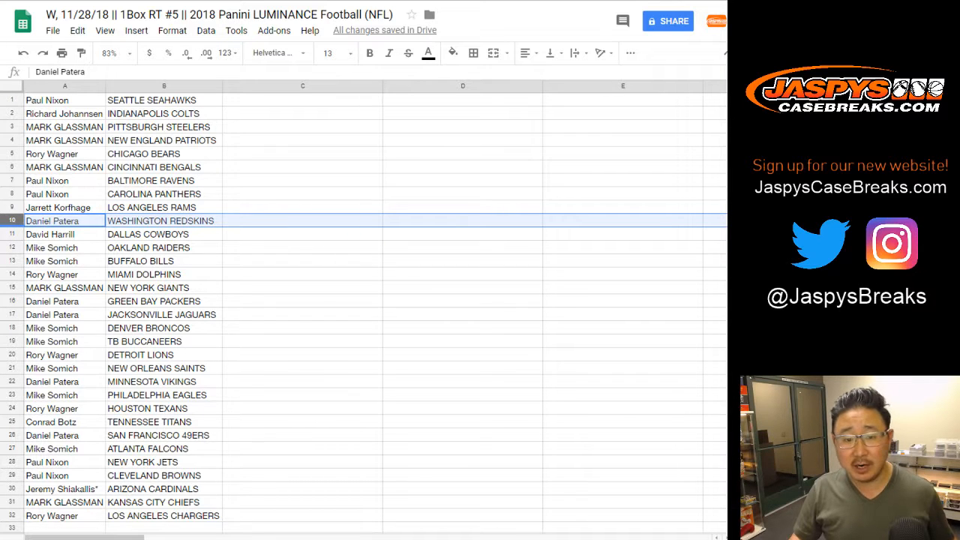
left_click(65, 233)
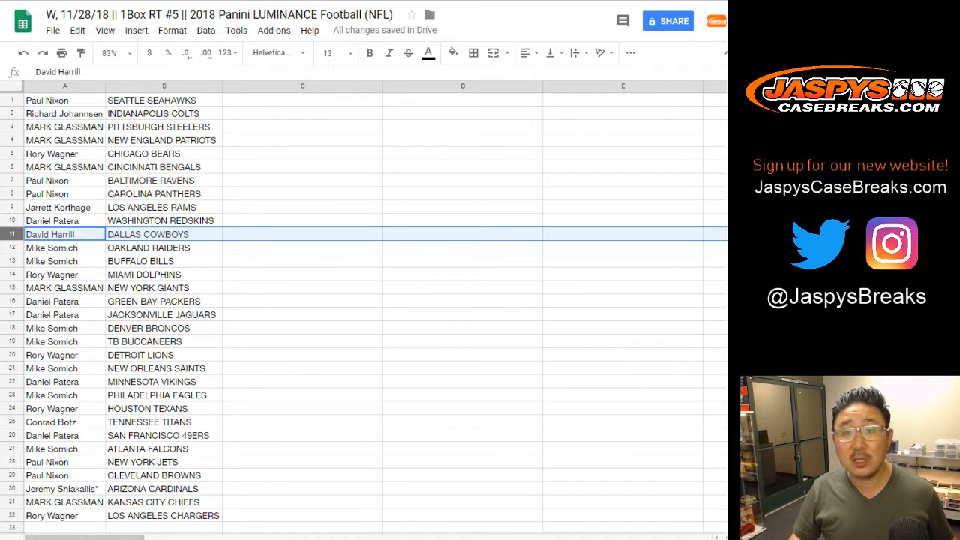
left_click(63, 260)
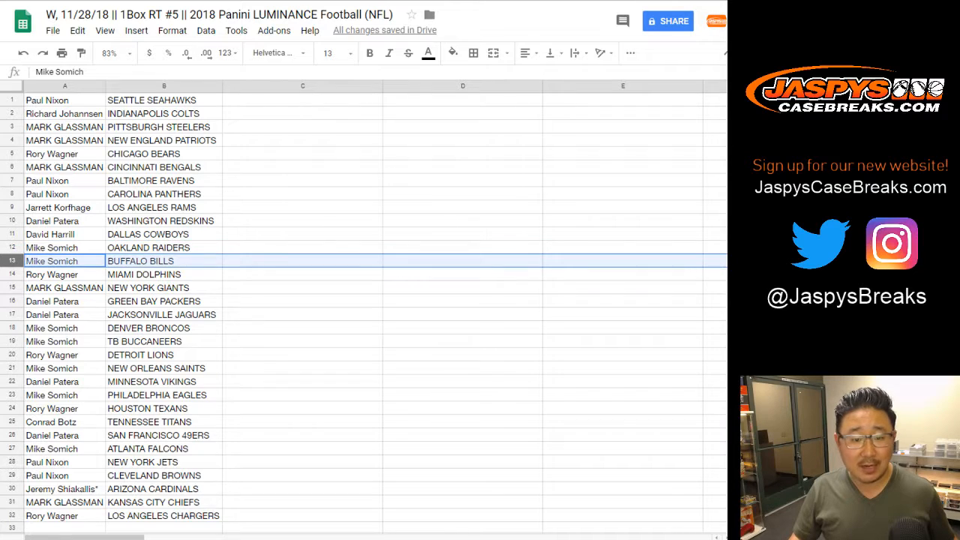
Check the lower pairings, rows 22 and 28–29, through Los Angeles Chargers.
scroll("down", 3)
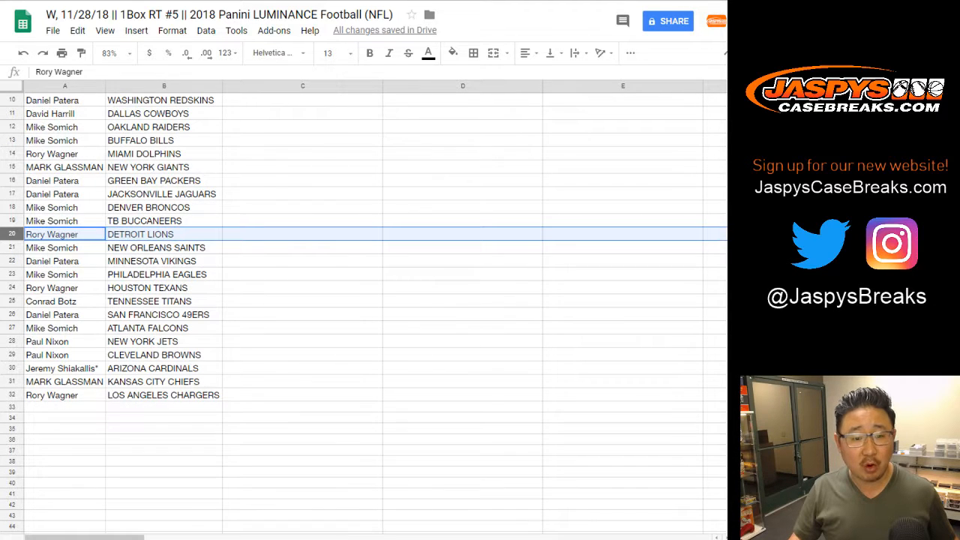
left_click(52, 260)
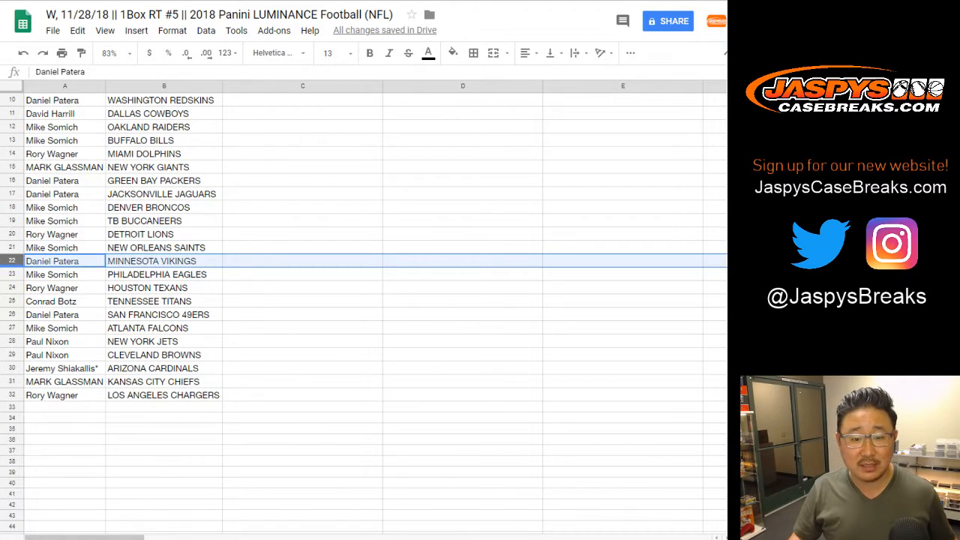
left_click(51, 287)
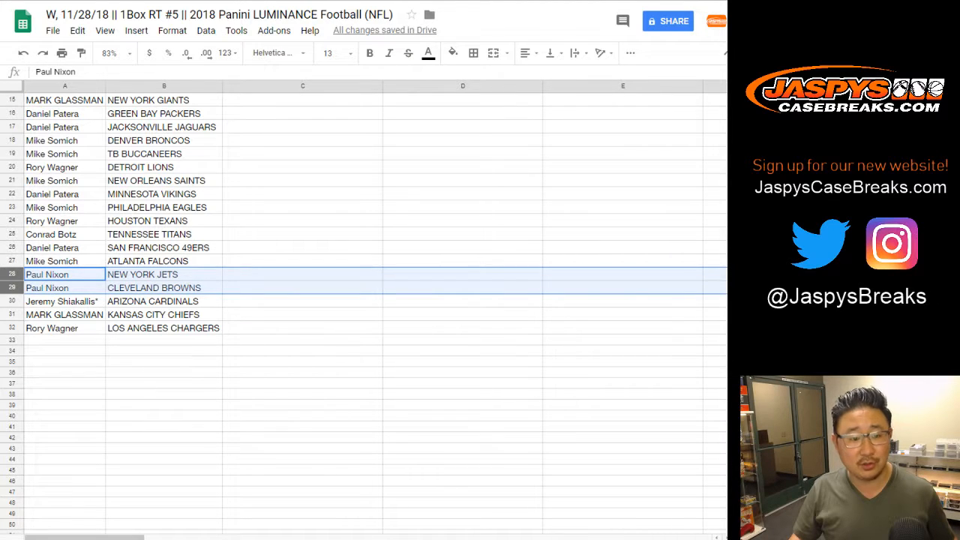
left_click(63, 301)
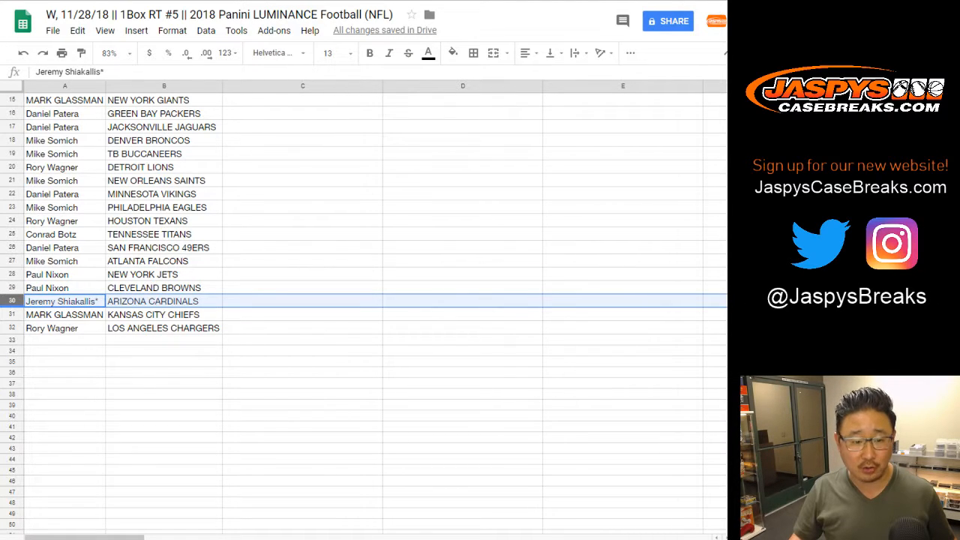
scroll("up", 3)
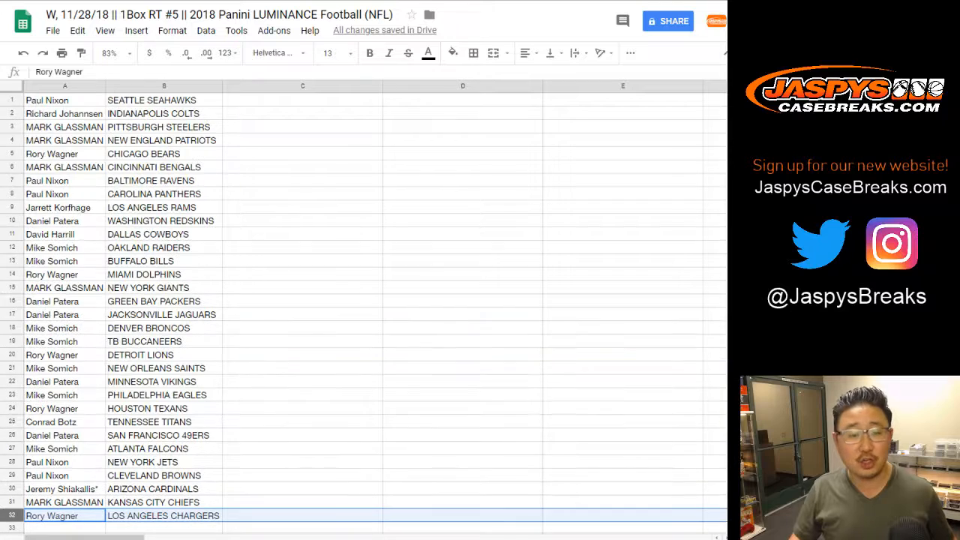
Sort the sheet by column B A→Z and center the names and teams.
left_click(205, 30)
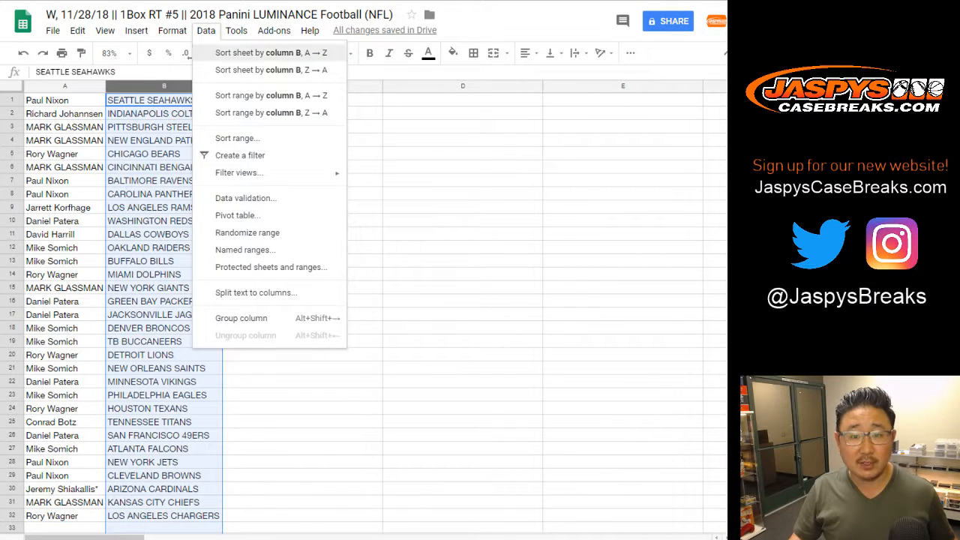
left_click(270, 52)
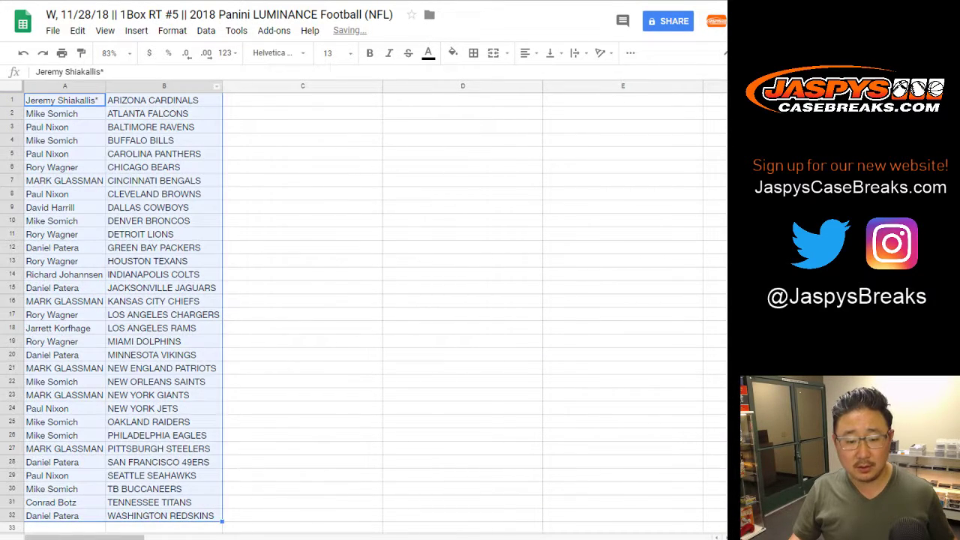
left_click(473, 52)
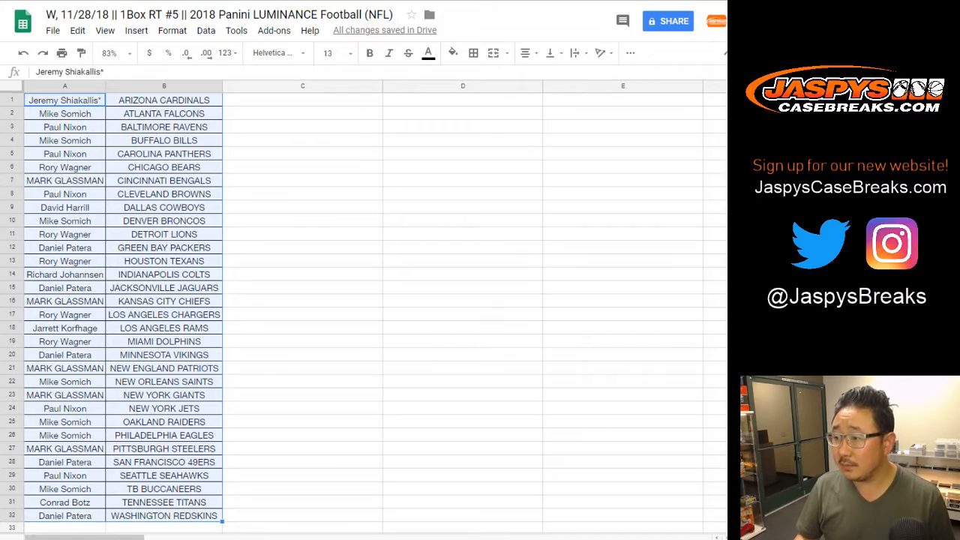
scroll("down", 3)
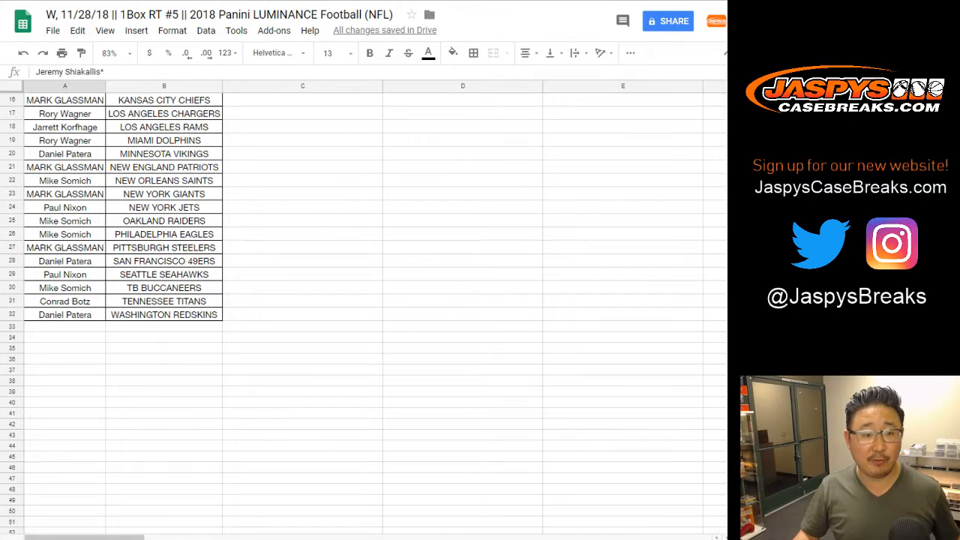
scroll("up", 3)
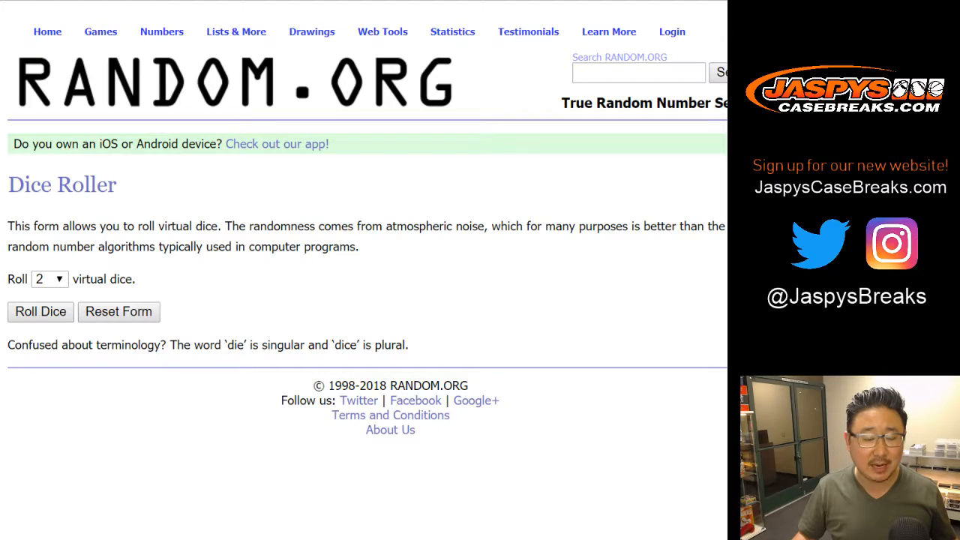
left_click(41, 311)
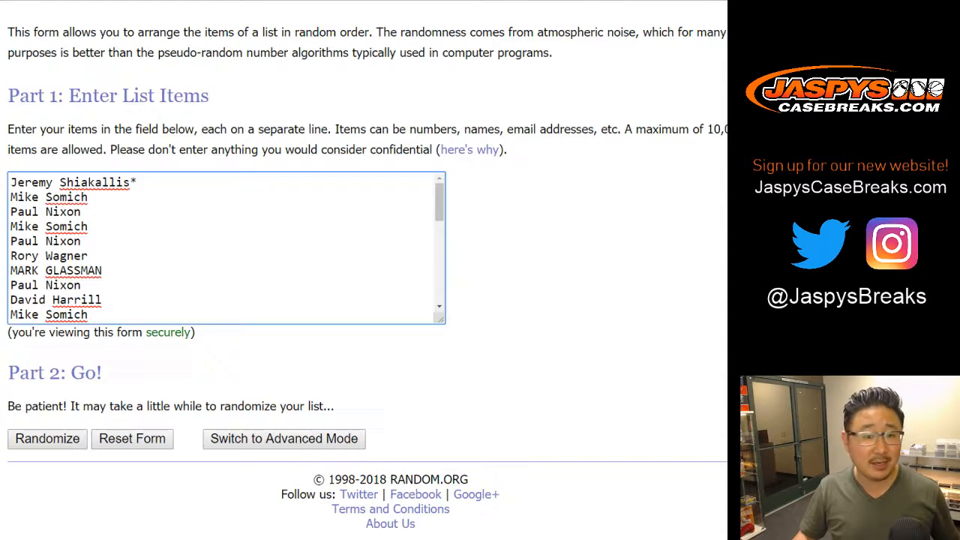
left_click(47, 439)
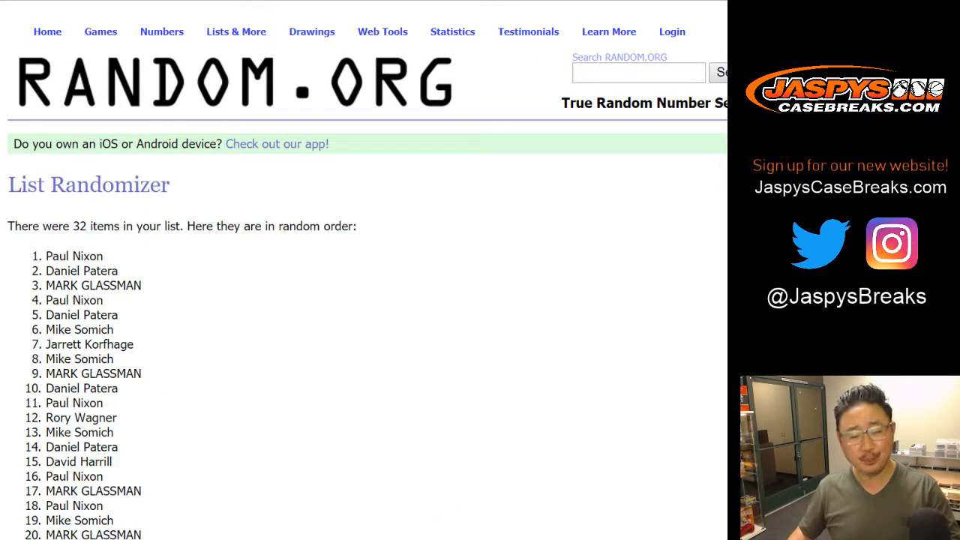
scroll("down", 3)
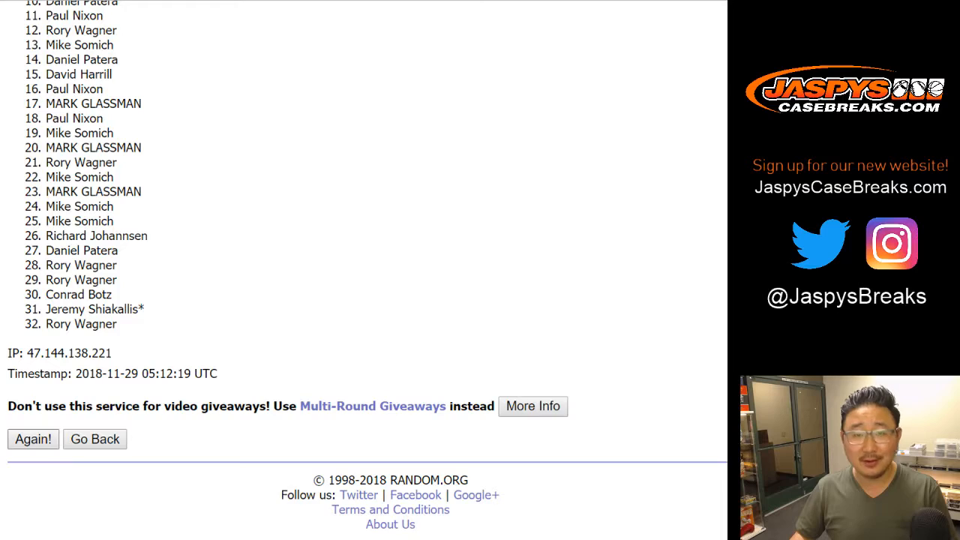
left_click(32, 438)
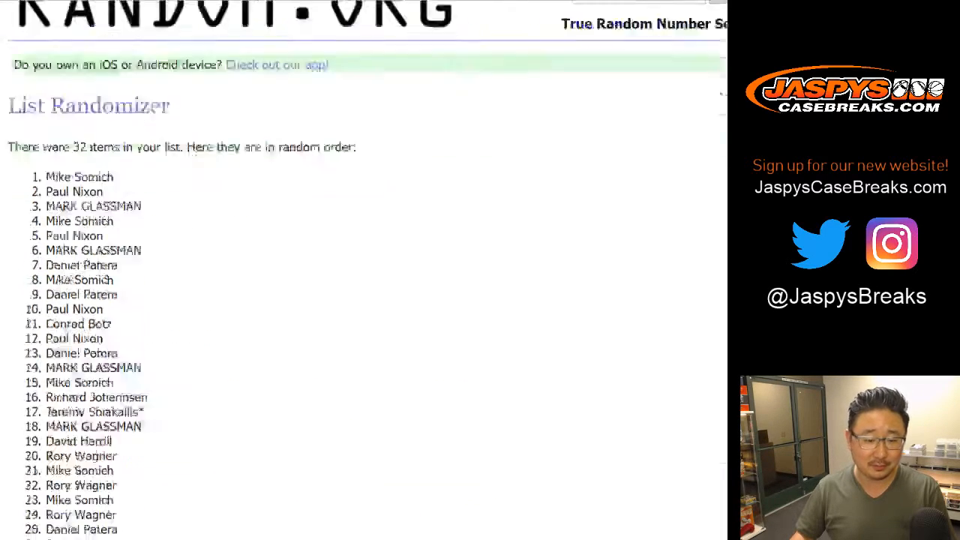
scroll("down", 3)
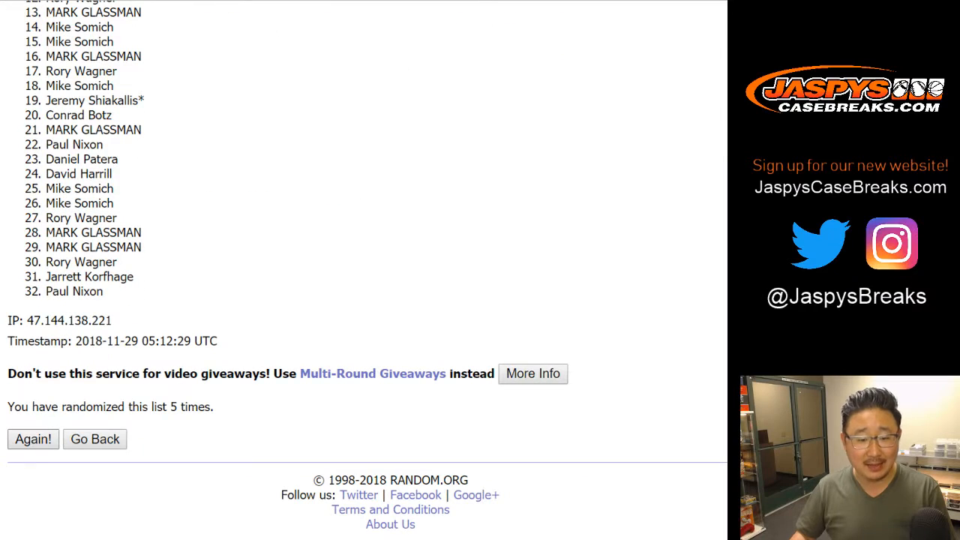
left_click(33, 439)
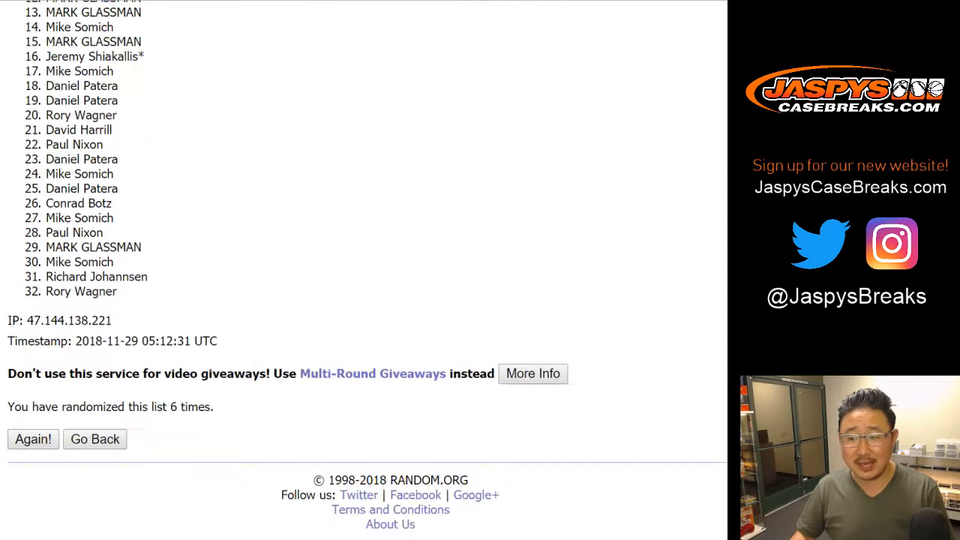
scroll("up", 3)
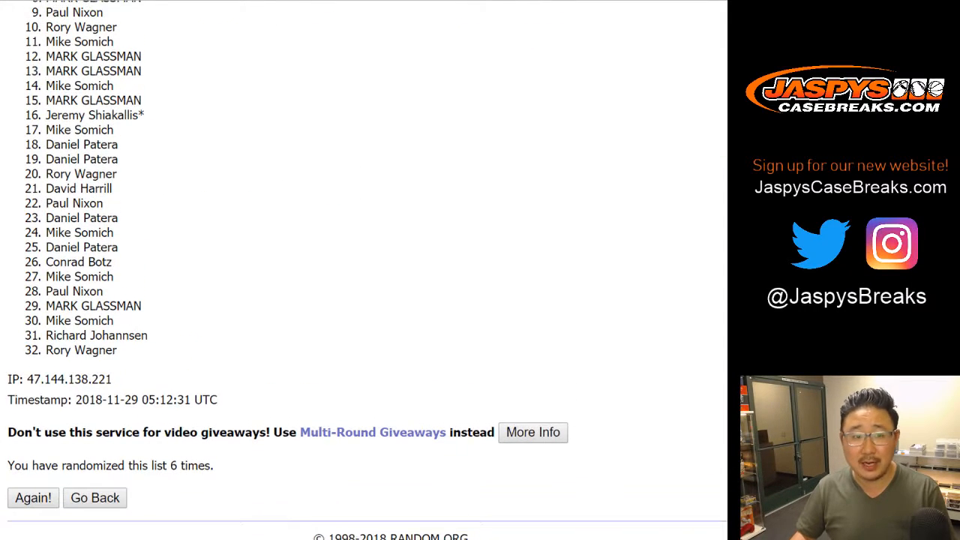
scroll("up", 3)
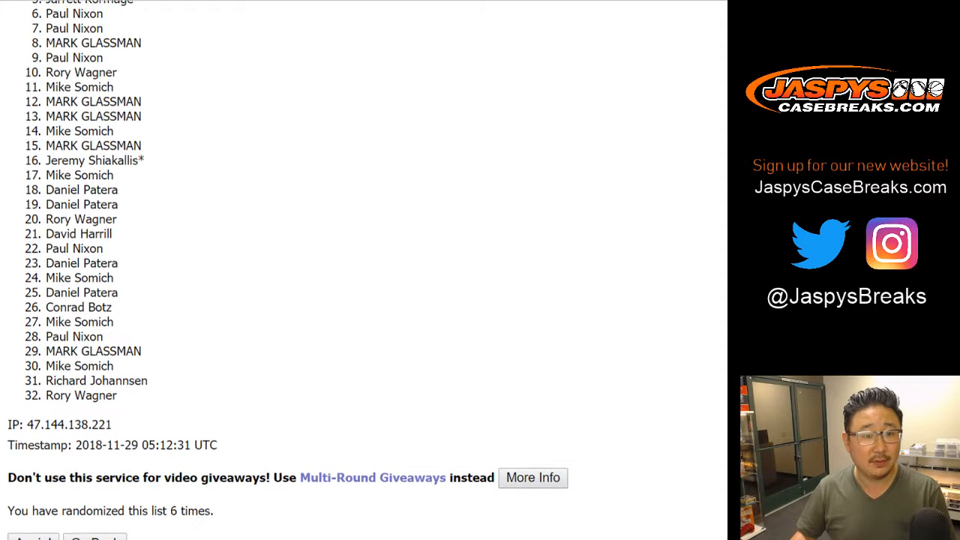
scroll("up", 3)
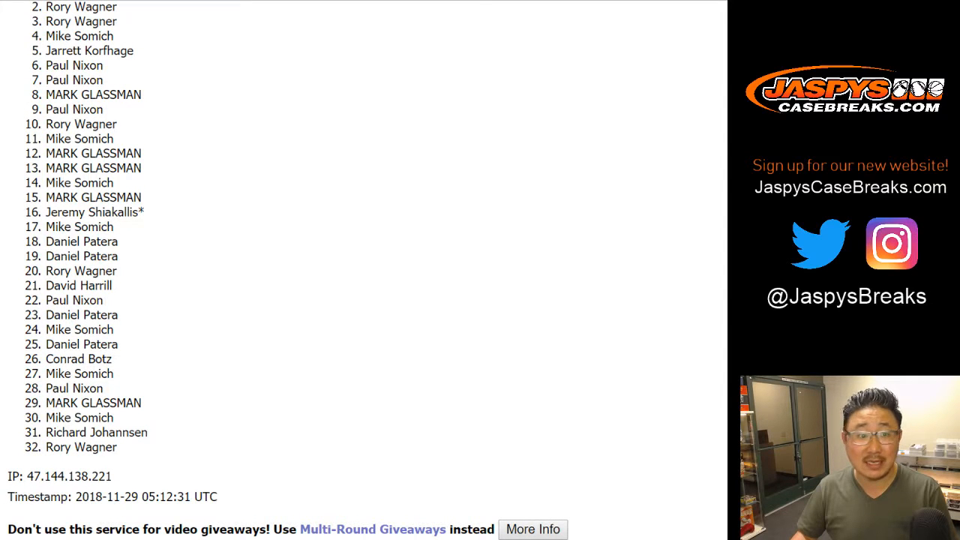
scroll("up", 3)
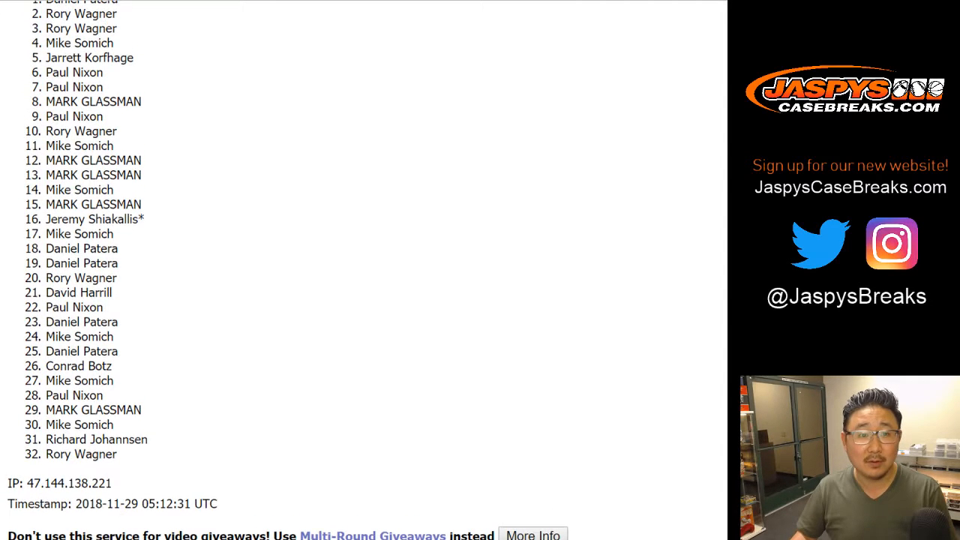
scroll("up", 3)
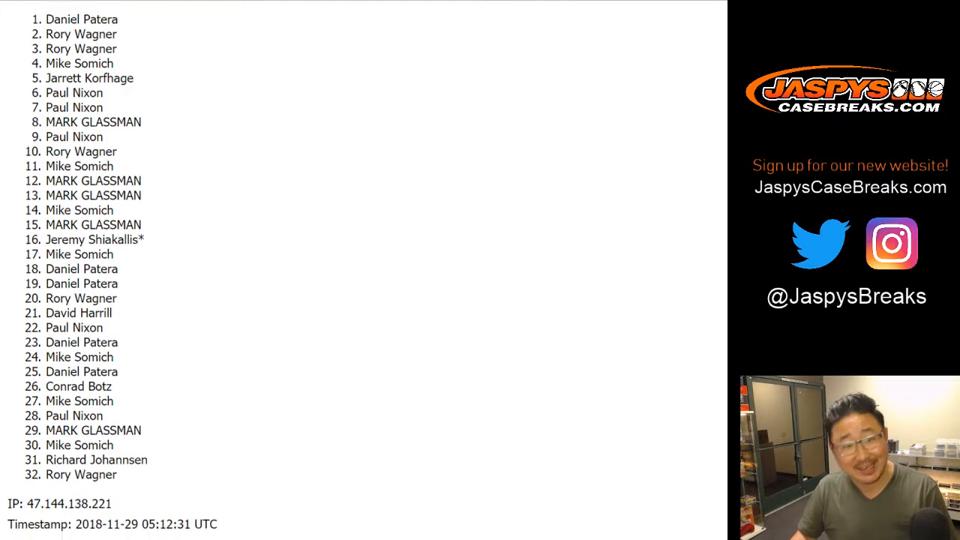
scroll("up", 3)
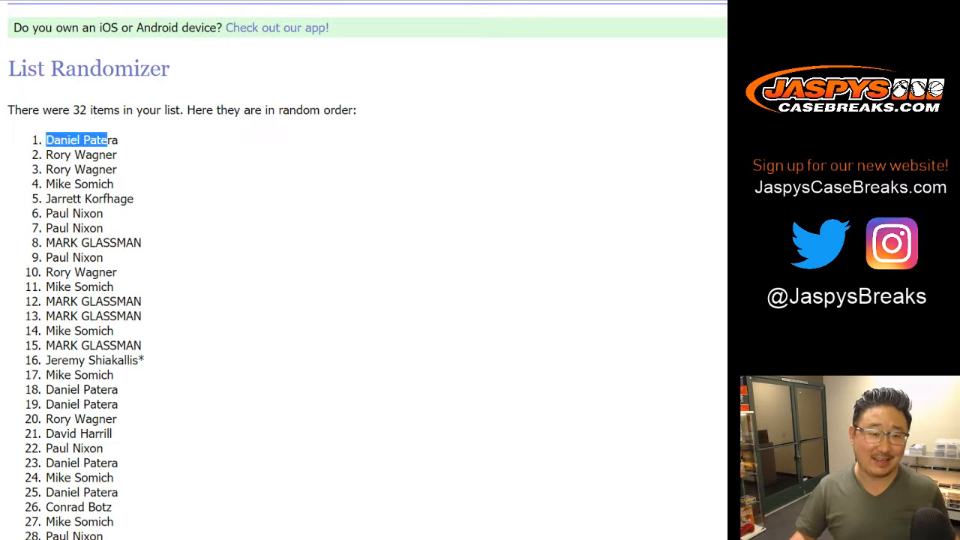